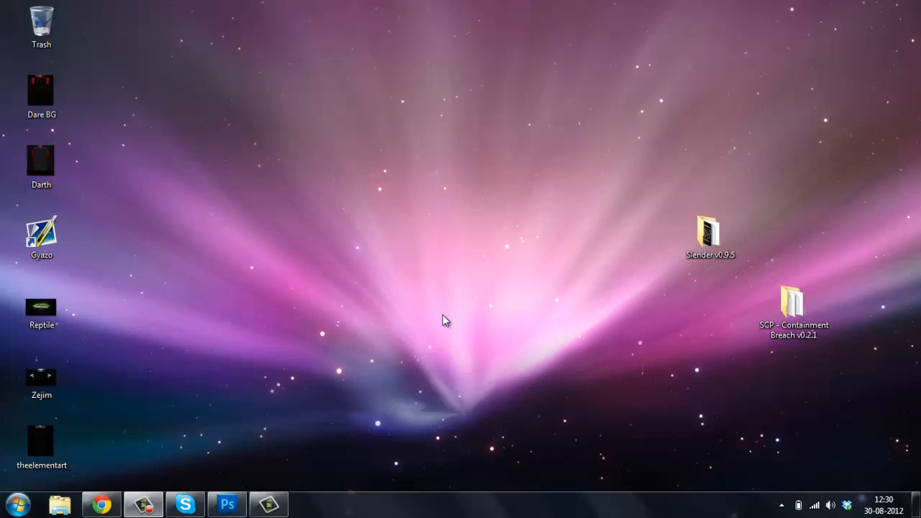
mouse_move(334, 285)
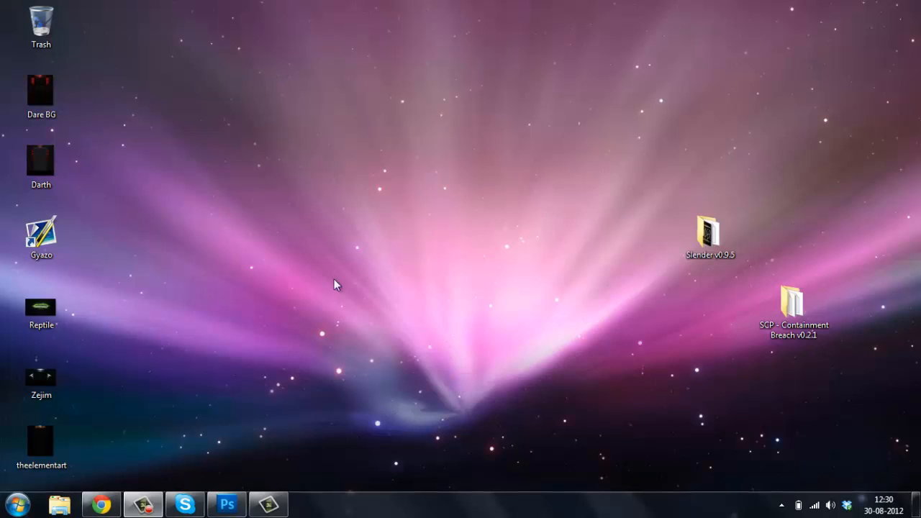
Move the Gyazo shortcut from the left icon column to the upper middle of the desktop.
left_click_drag(334, 285, 871, 333)
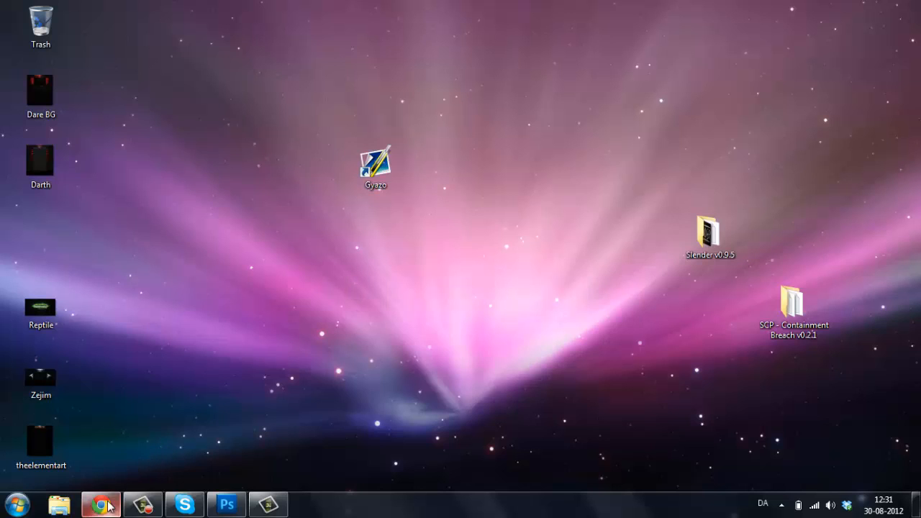
Visit gyazo.com in Chrome and start the free Windows download of Gyazo.
left_click(101, 503)
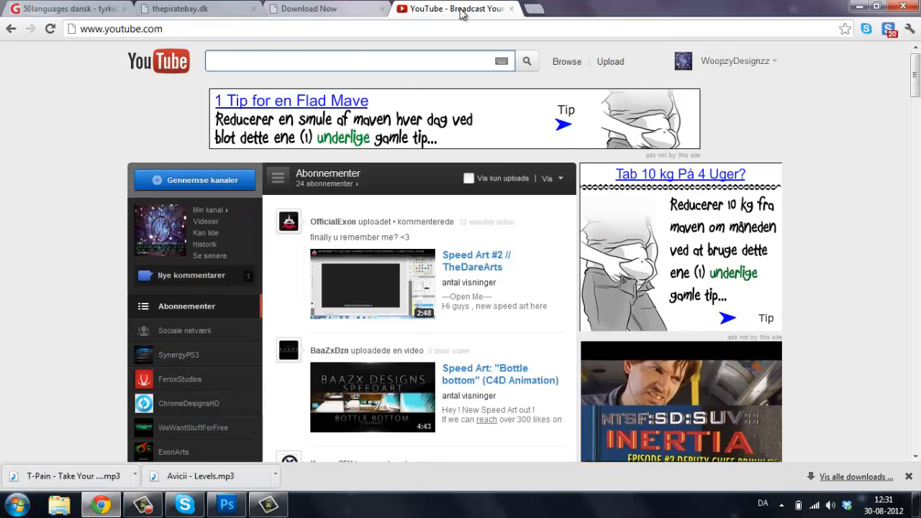
mouse_move(529, 9)
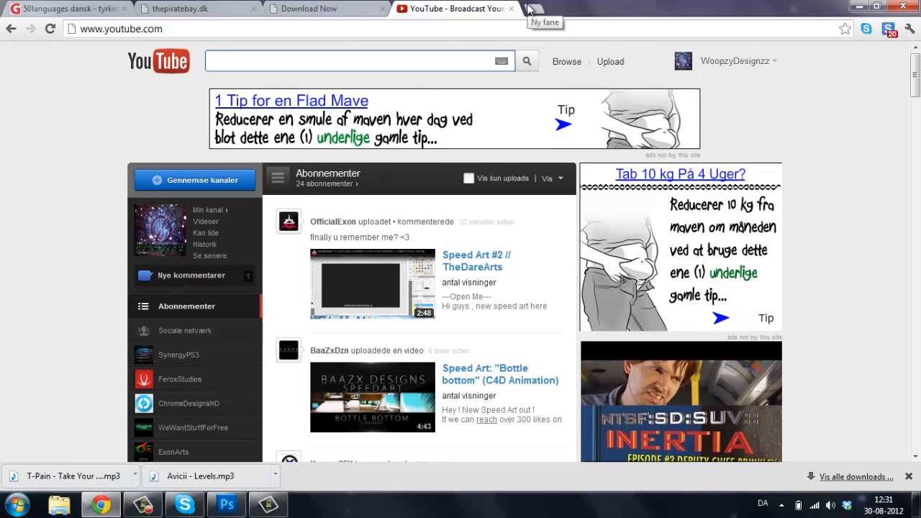
left_click(546, 9)
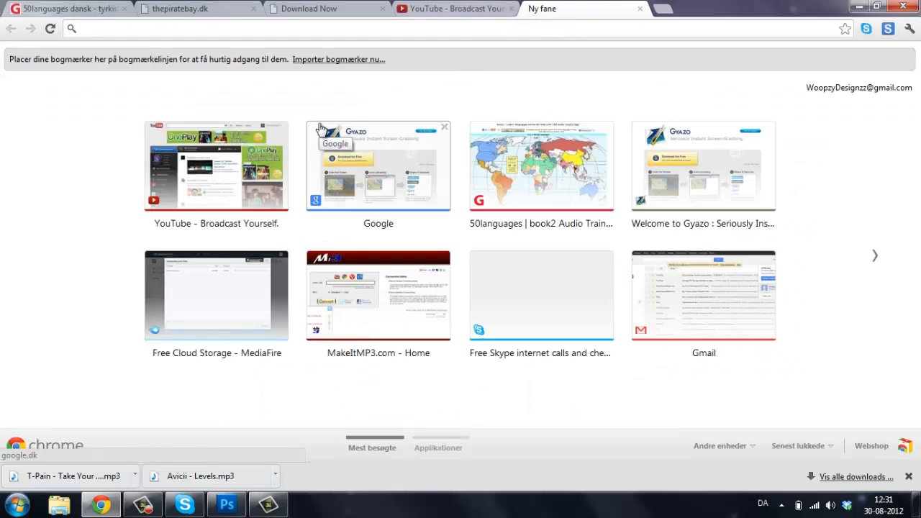
left_click(702, 165)
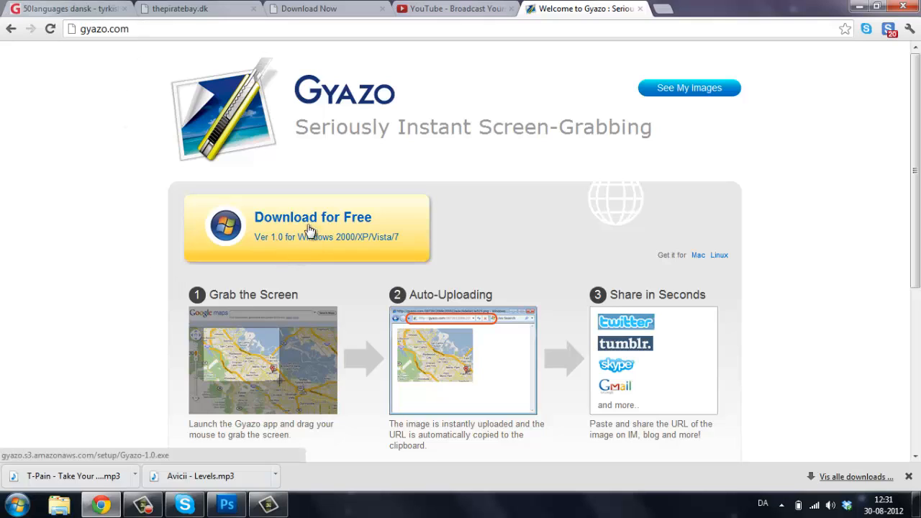
left_click(688, 88)
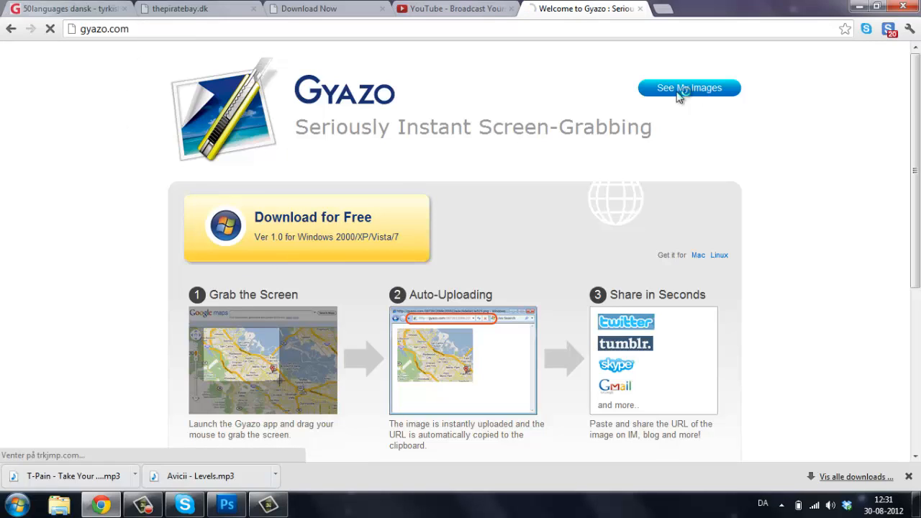
left_click(688, 88)
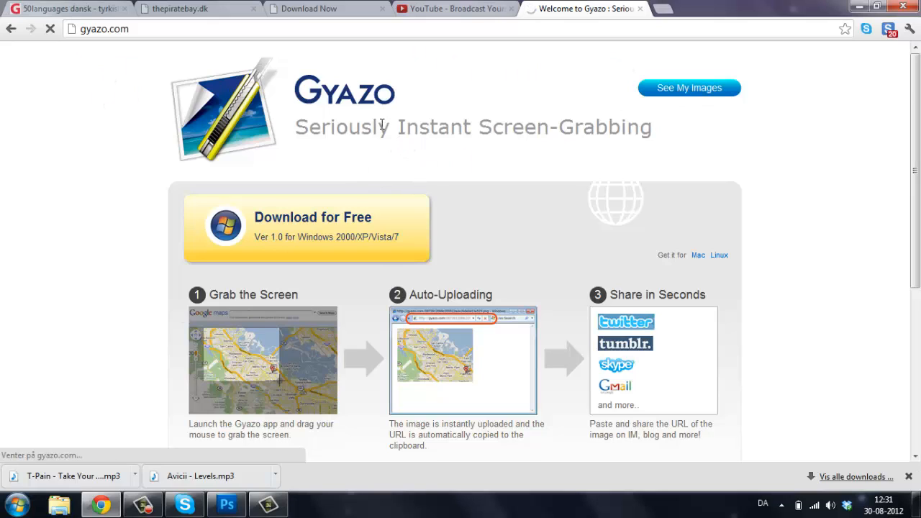
mouse_move(338, 123)
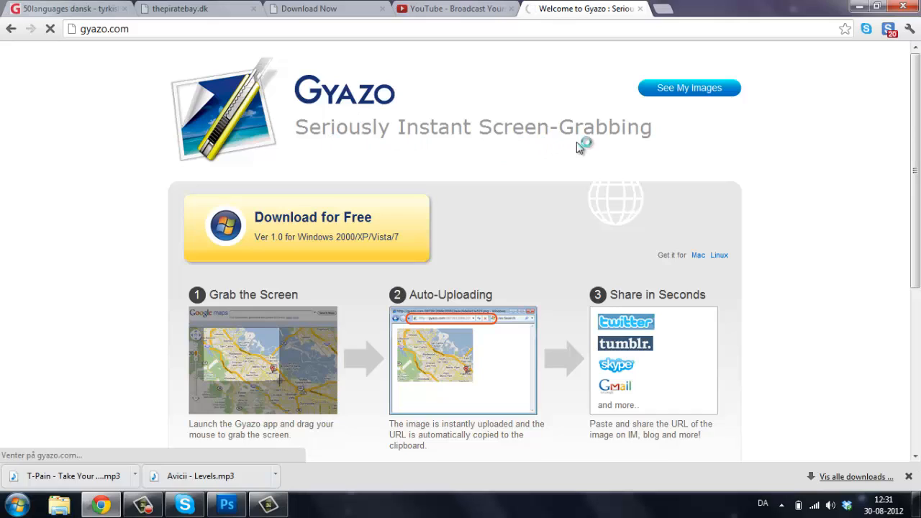
Close the extra download tab and hide Chrome to show the desktop again.
double_click(564, 127)
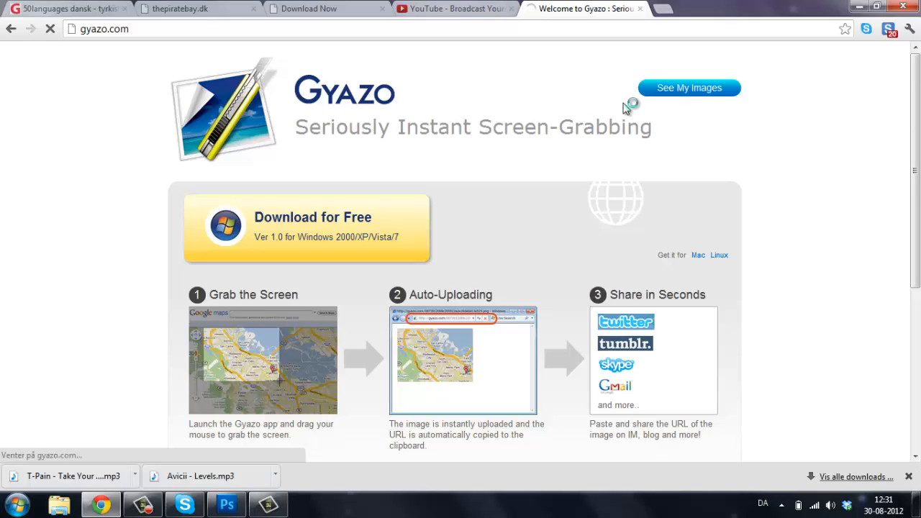
mouse_move(550, 71)
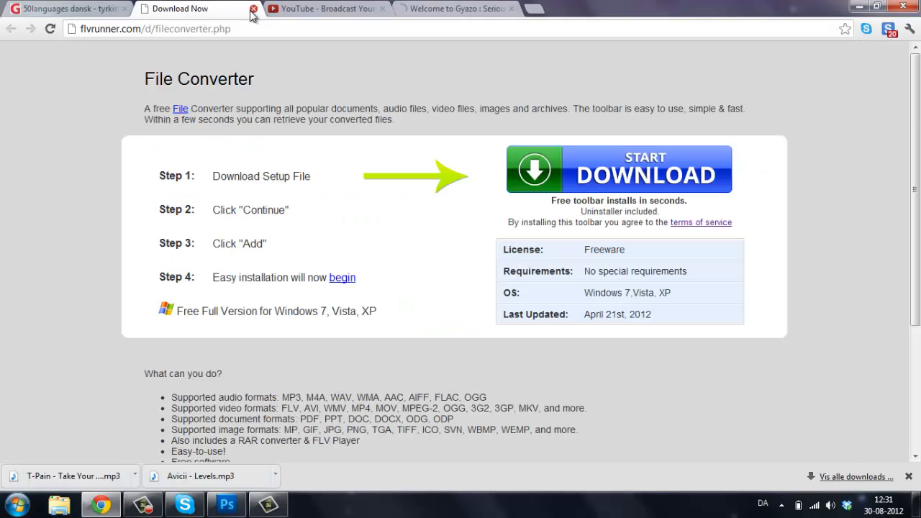
left_click(253, 9)
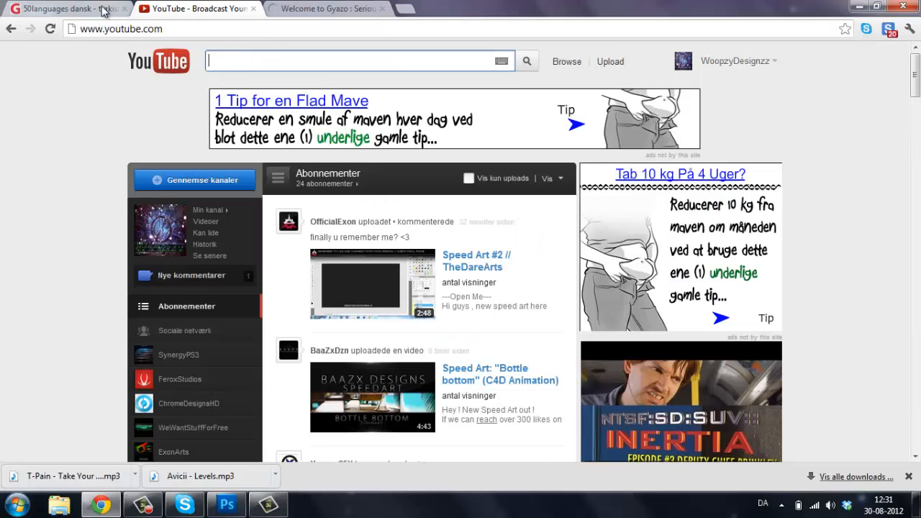
left_click(324, 9)
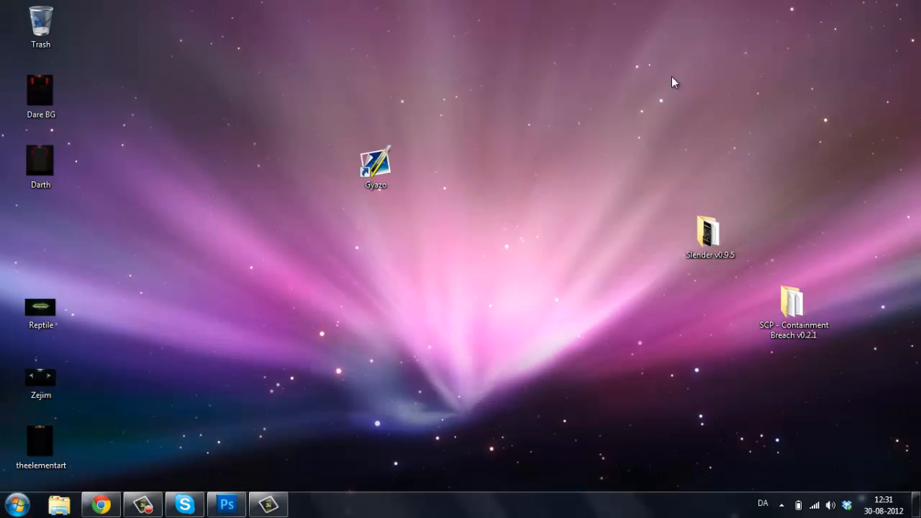
mouse_move(400, 228)
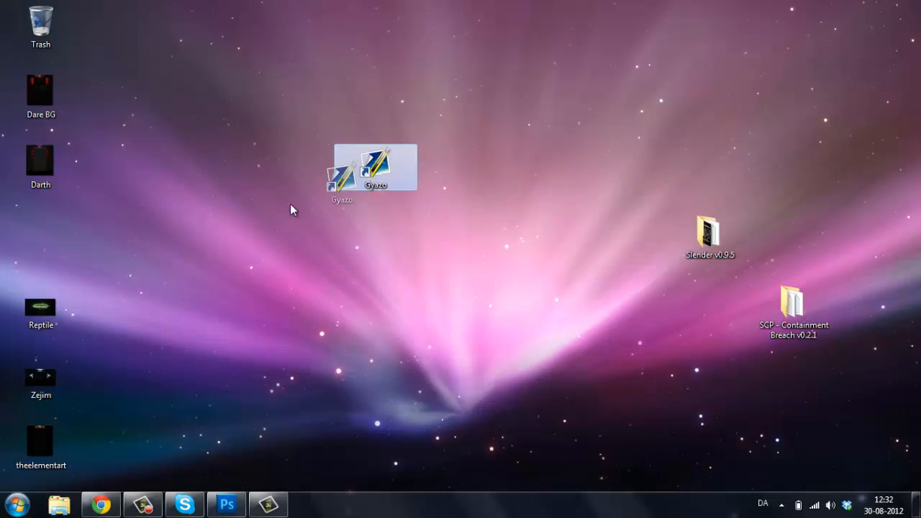
Reposition the Gyazo shortcut near the top, run it, then close the resulting image tab.
left_click_drag(375, 167, 207, 237)
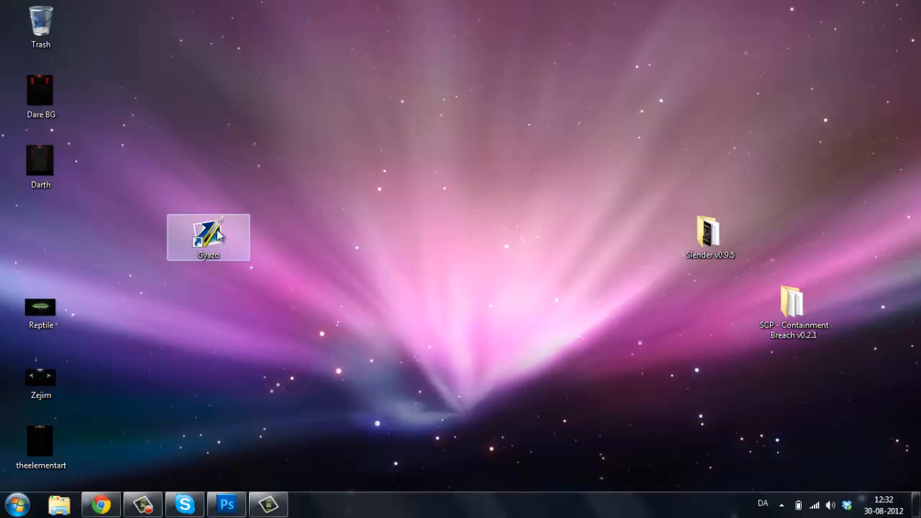
left_click_drag(207, 238, 290, 165)
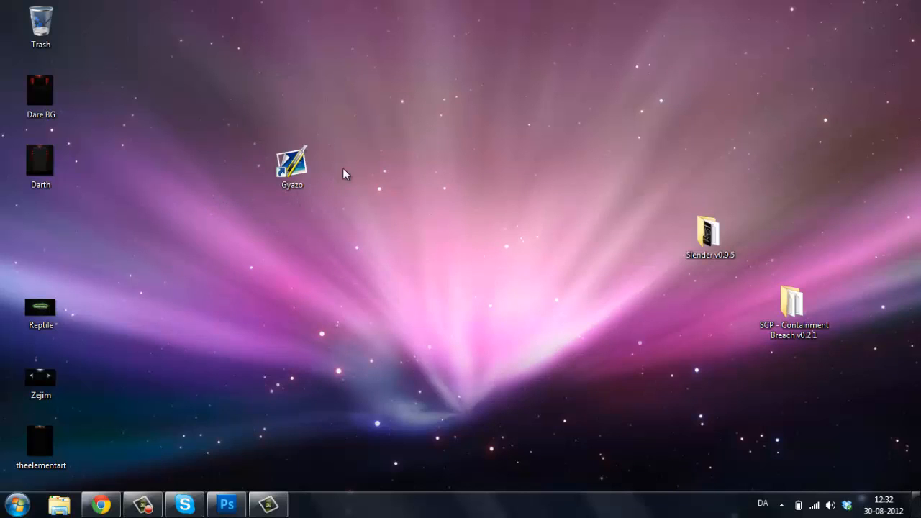
left_click(290, 166)
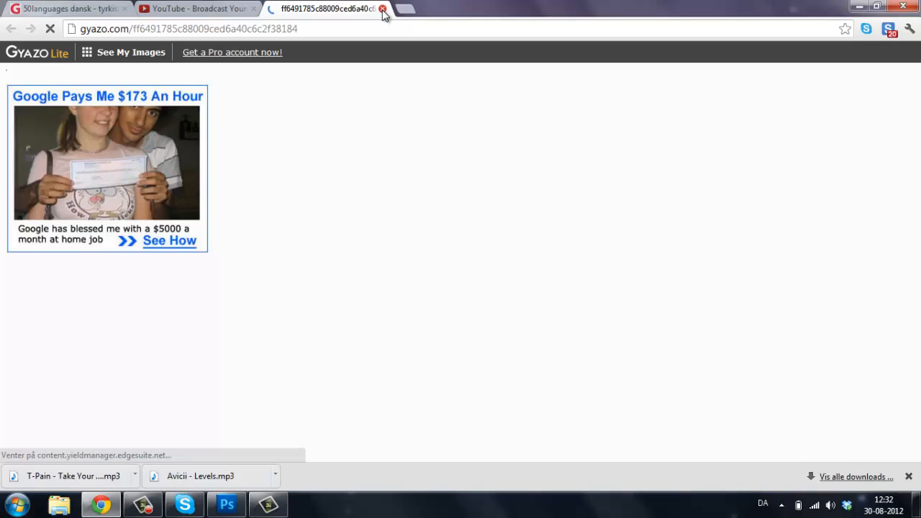
left_click(383, 9)
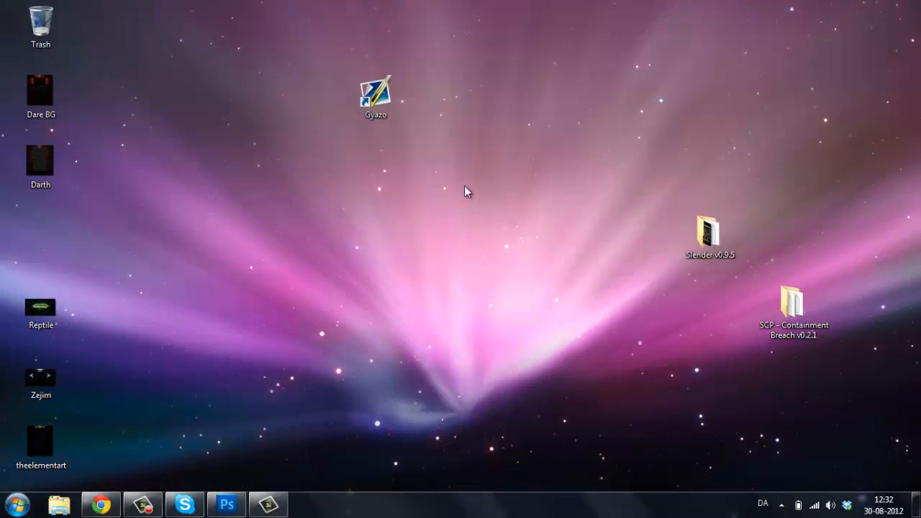
Launch Gyazo from its shortcut and move the icon into the left column above Reptile.
left_click(374, 98)
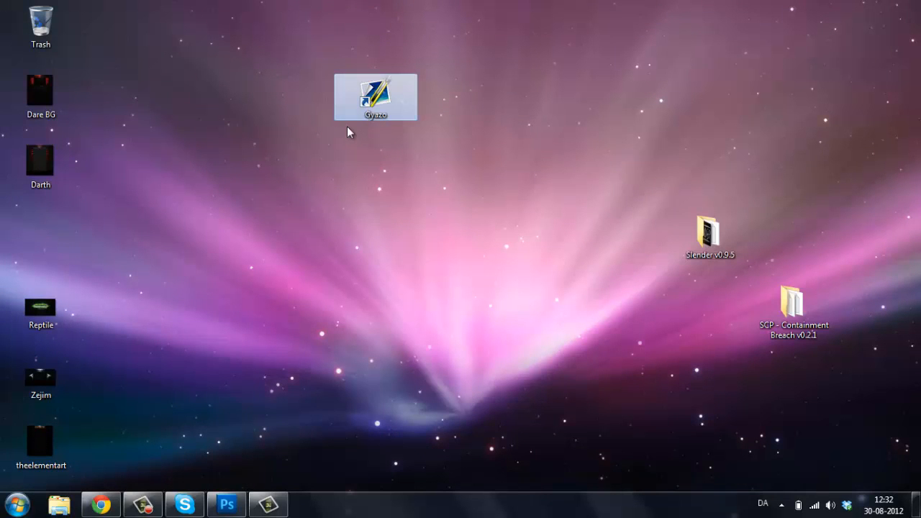
right_click(374, 98)
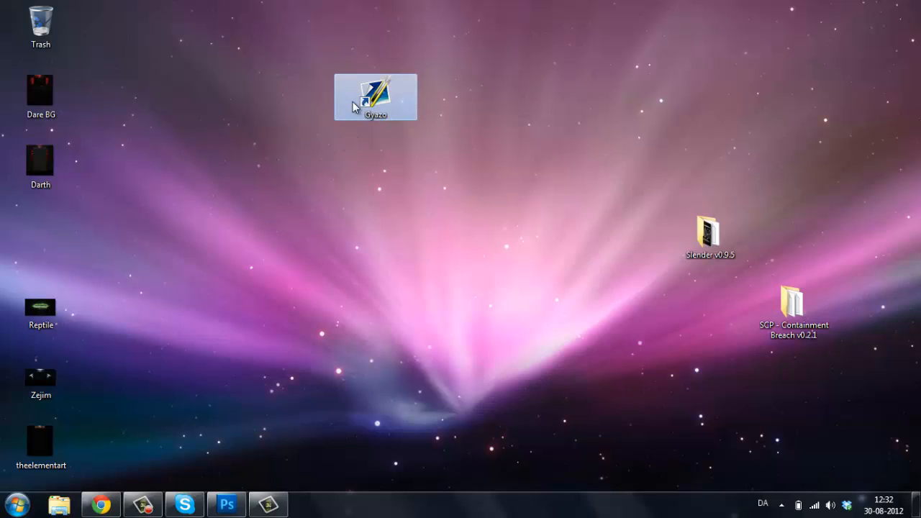
mouse_move(414, 199)
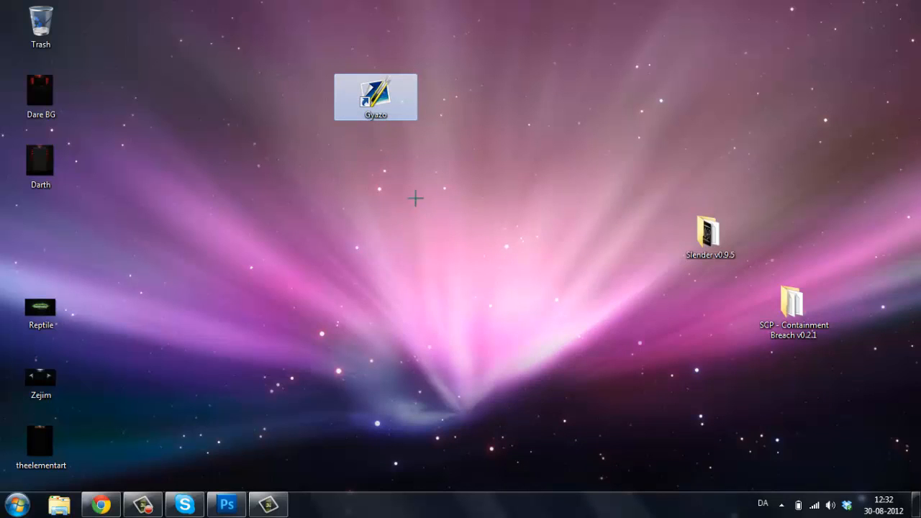
mouse_move(394, 187)
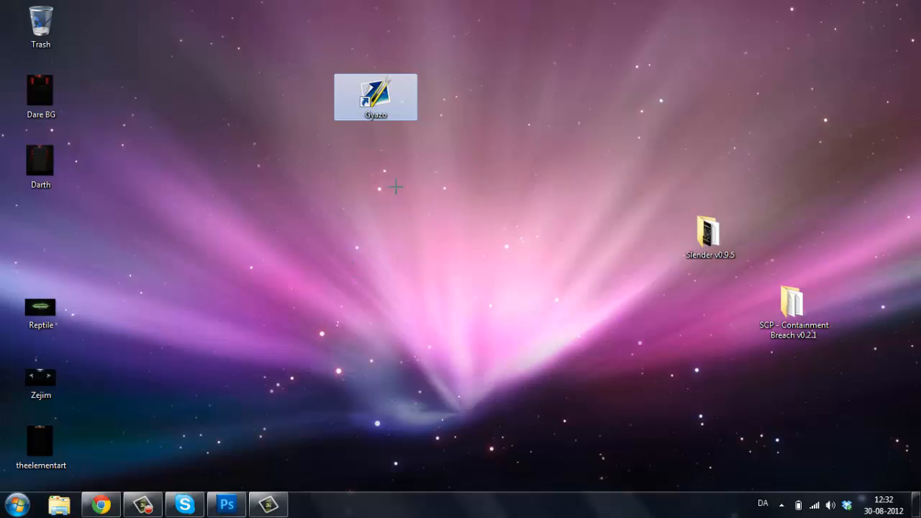
mouse_move(365, 195)
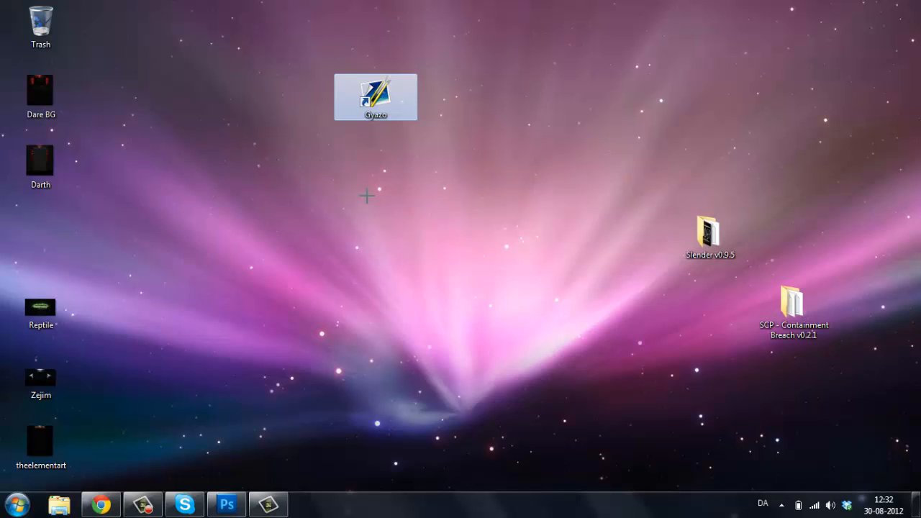
left_click_drag(374, 97, 40, 238)
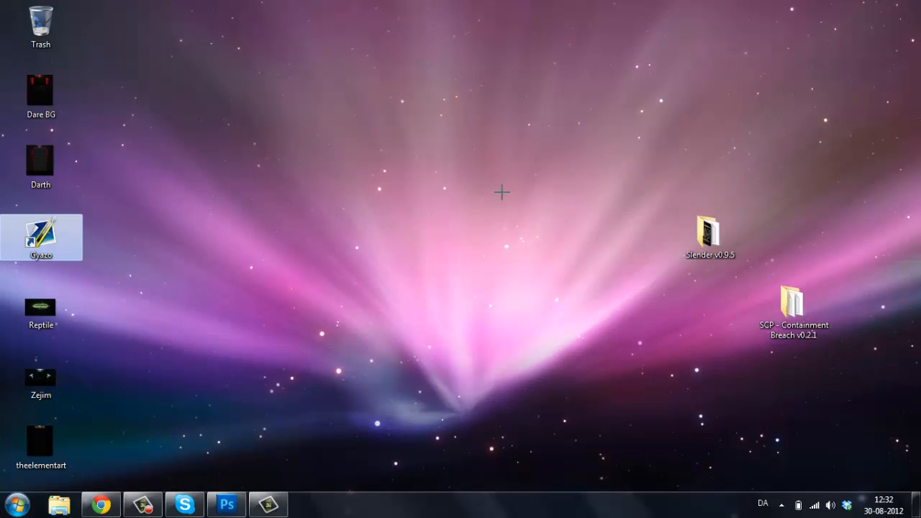
mouse_move(291, 228)
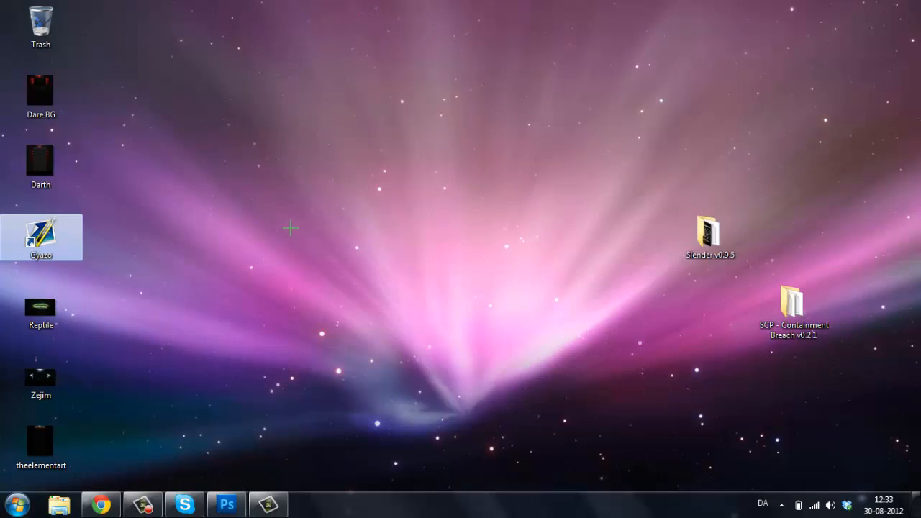
mouse_move(468, 224)
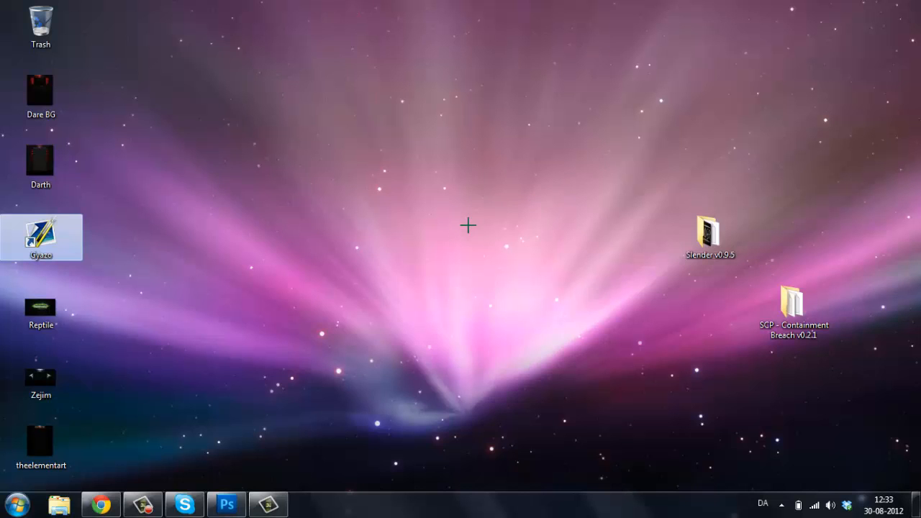
mouse_move(718, 120)
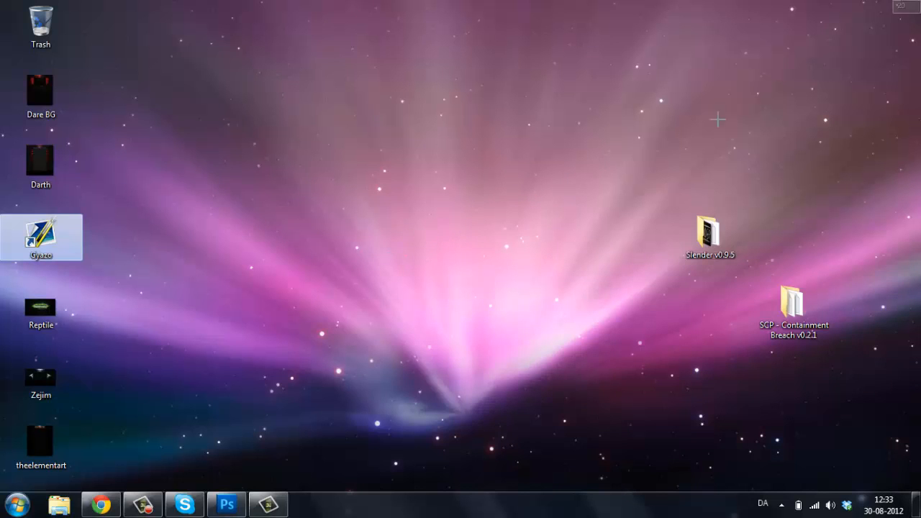
mouse_move(272, 359)
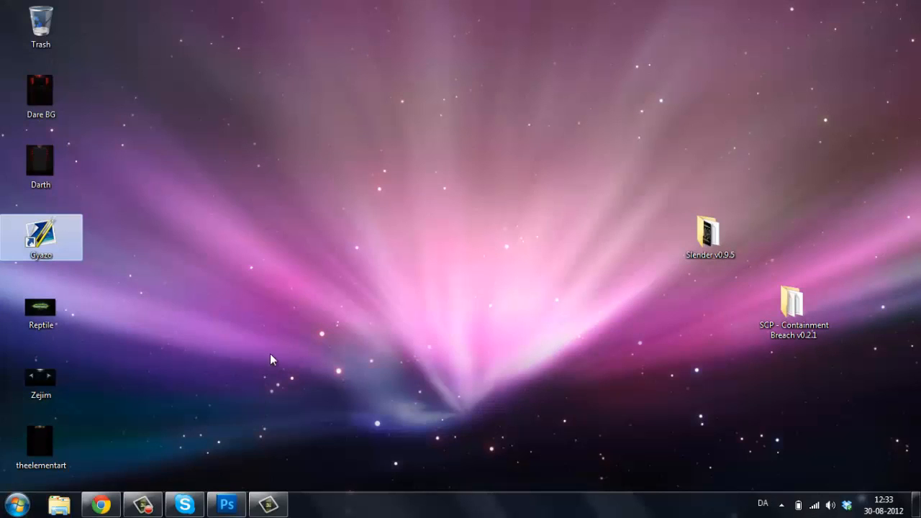
mouse_move(351, 200)
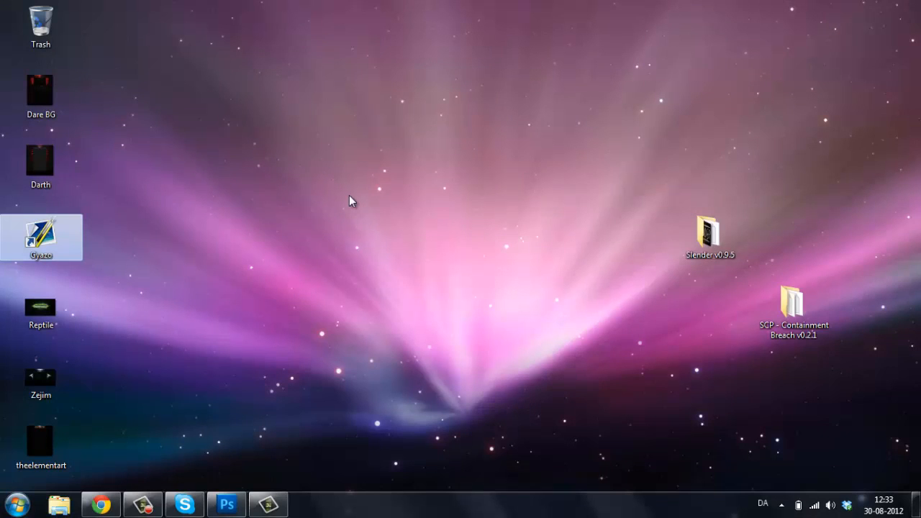
mouse_move(227, 248)
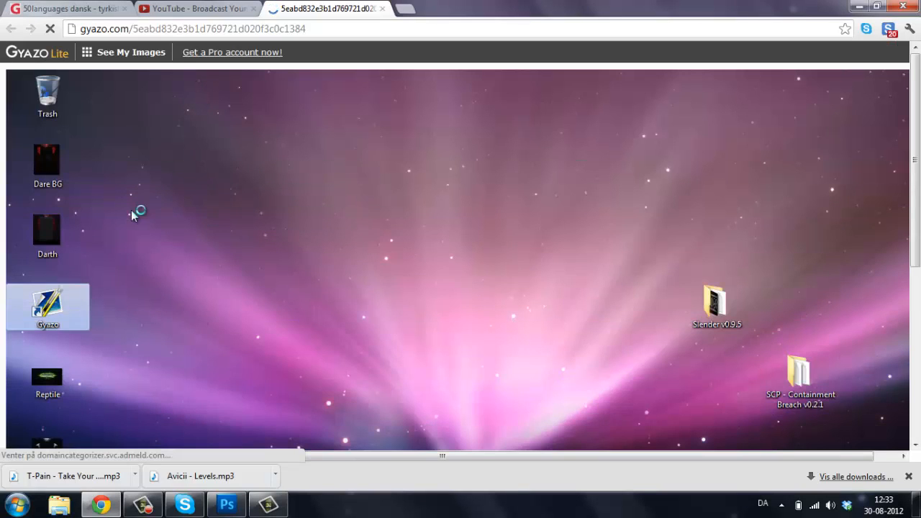
mouse_move(151, 329)
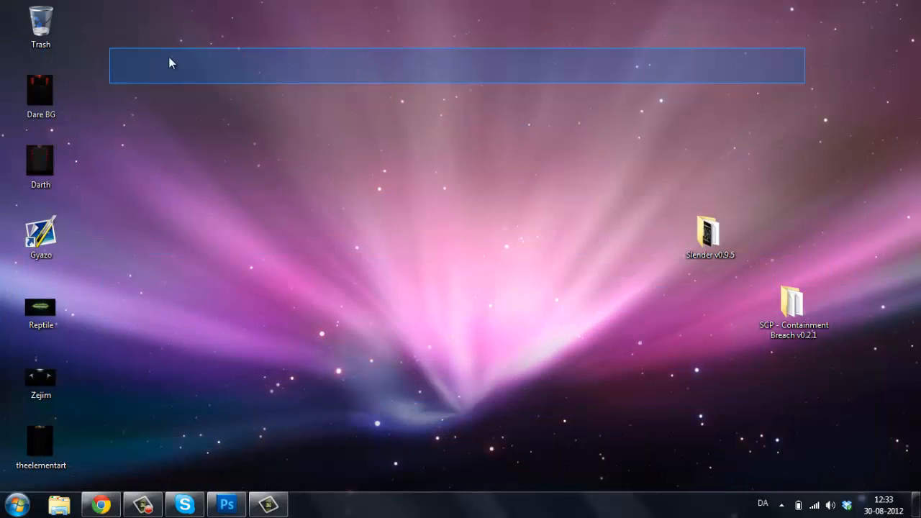
Box-select the two right-hand desktop folders, then clear the selection.
left_click_drag(173, 64, 885, 305)
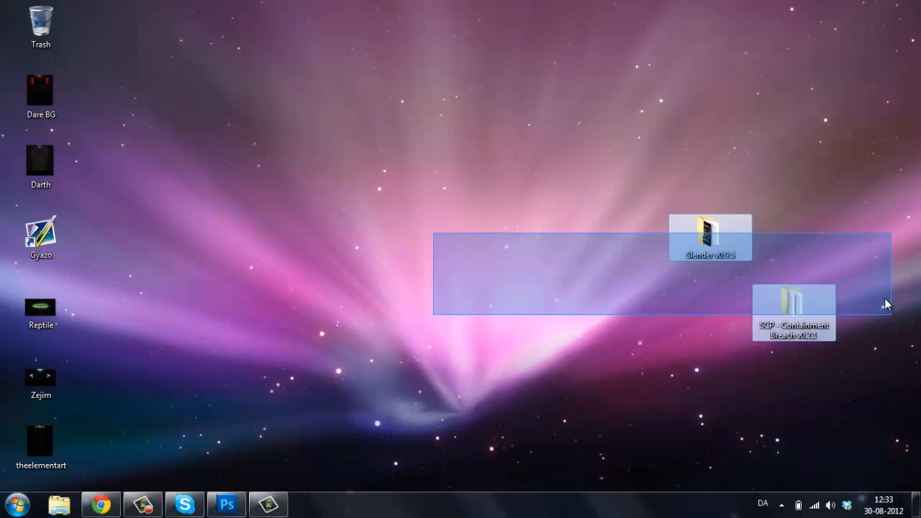
left_click(344, 55)
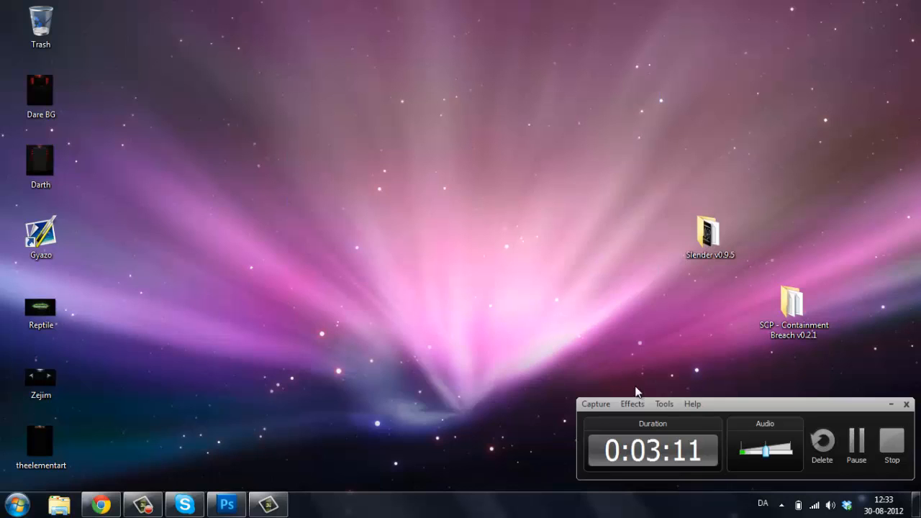
mouse_move(302, 59)
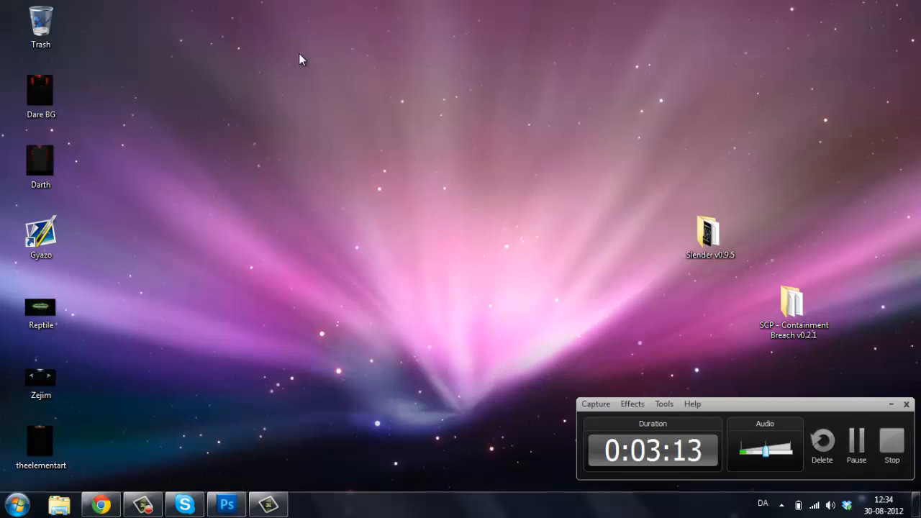
mouse_move(484, 286)
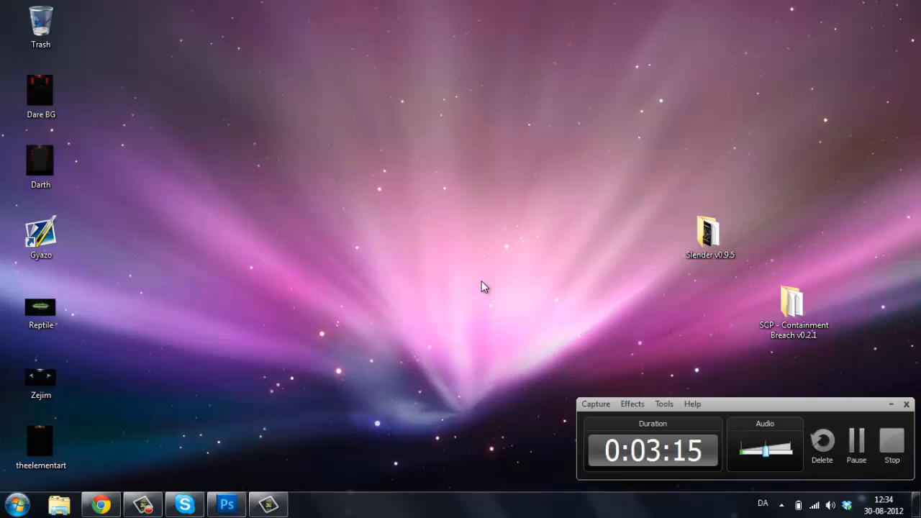